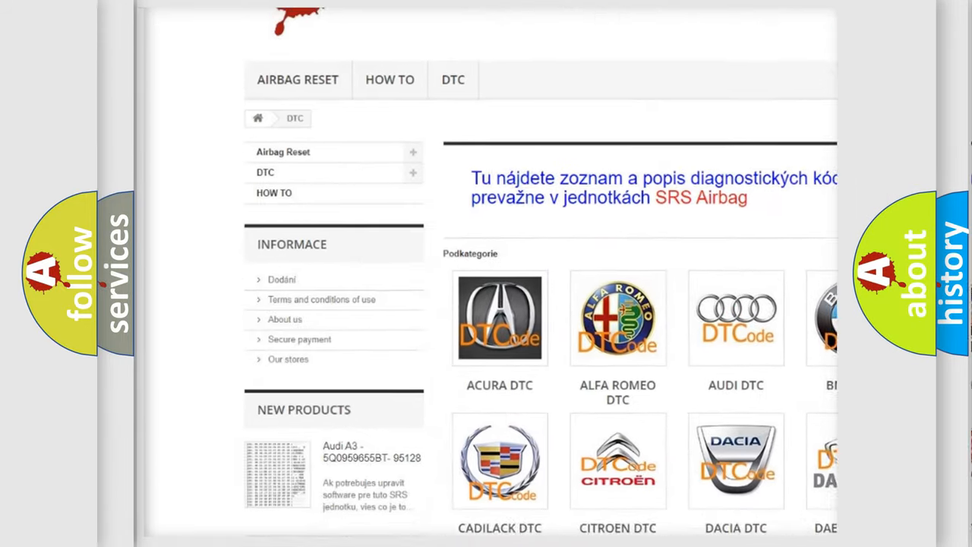
# Scroll down the DTC page until the car-brand category grid is in view
pyautogui.scroll(-3)
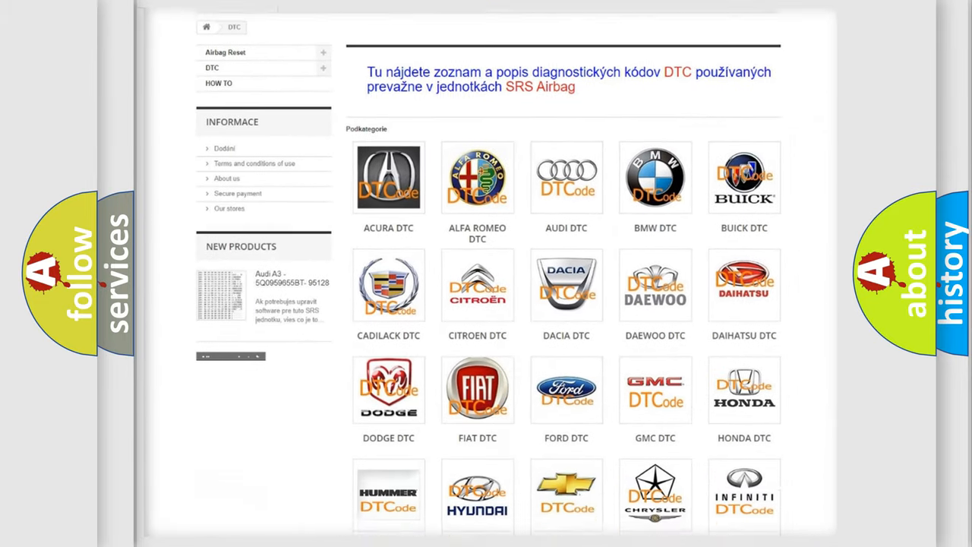
pyautogui.scroll(-3)
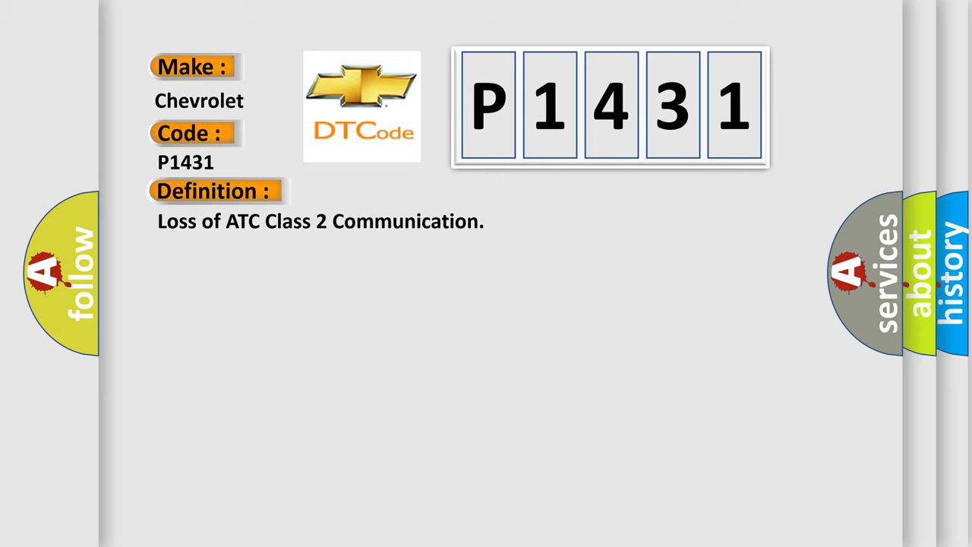
# Advance the P1431 card through its Description panel to the Cause panel about the ATC module connection
pyautogui.click(395, 192)
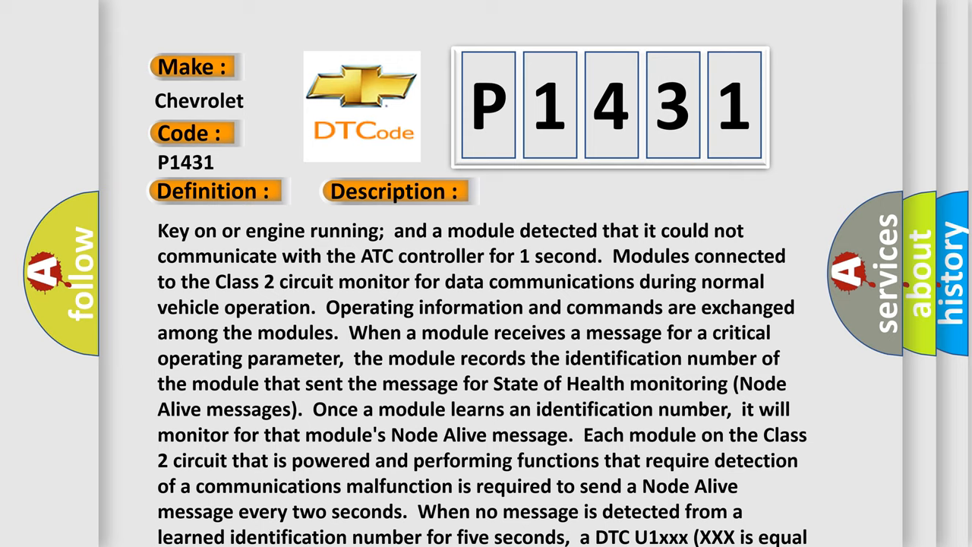
pyautogui.click(559, 191)
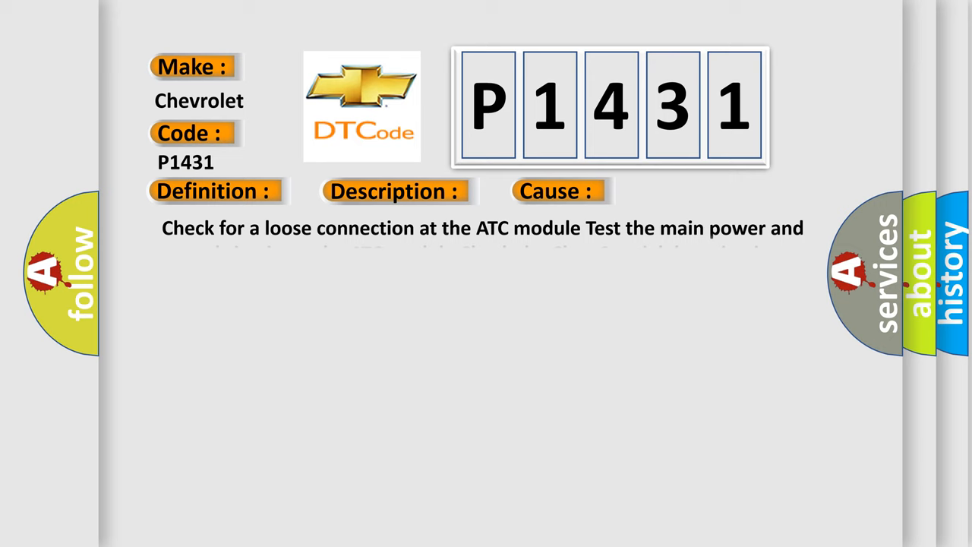